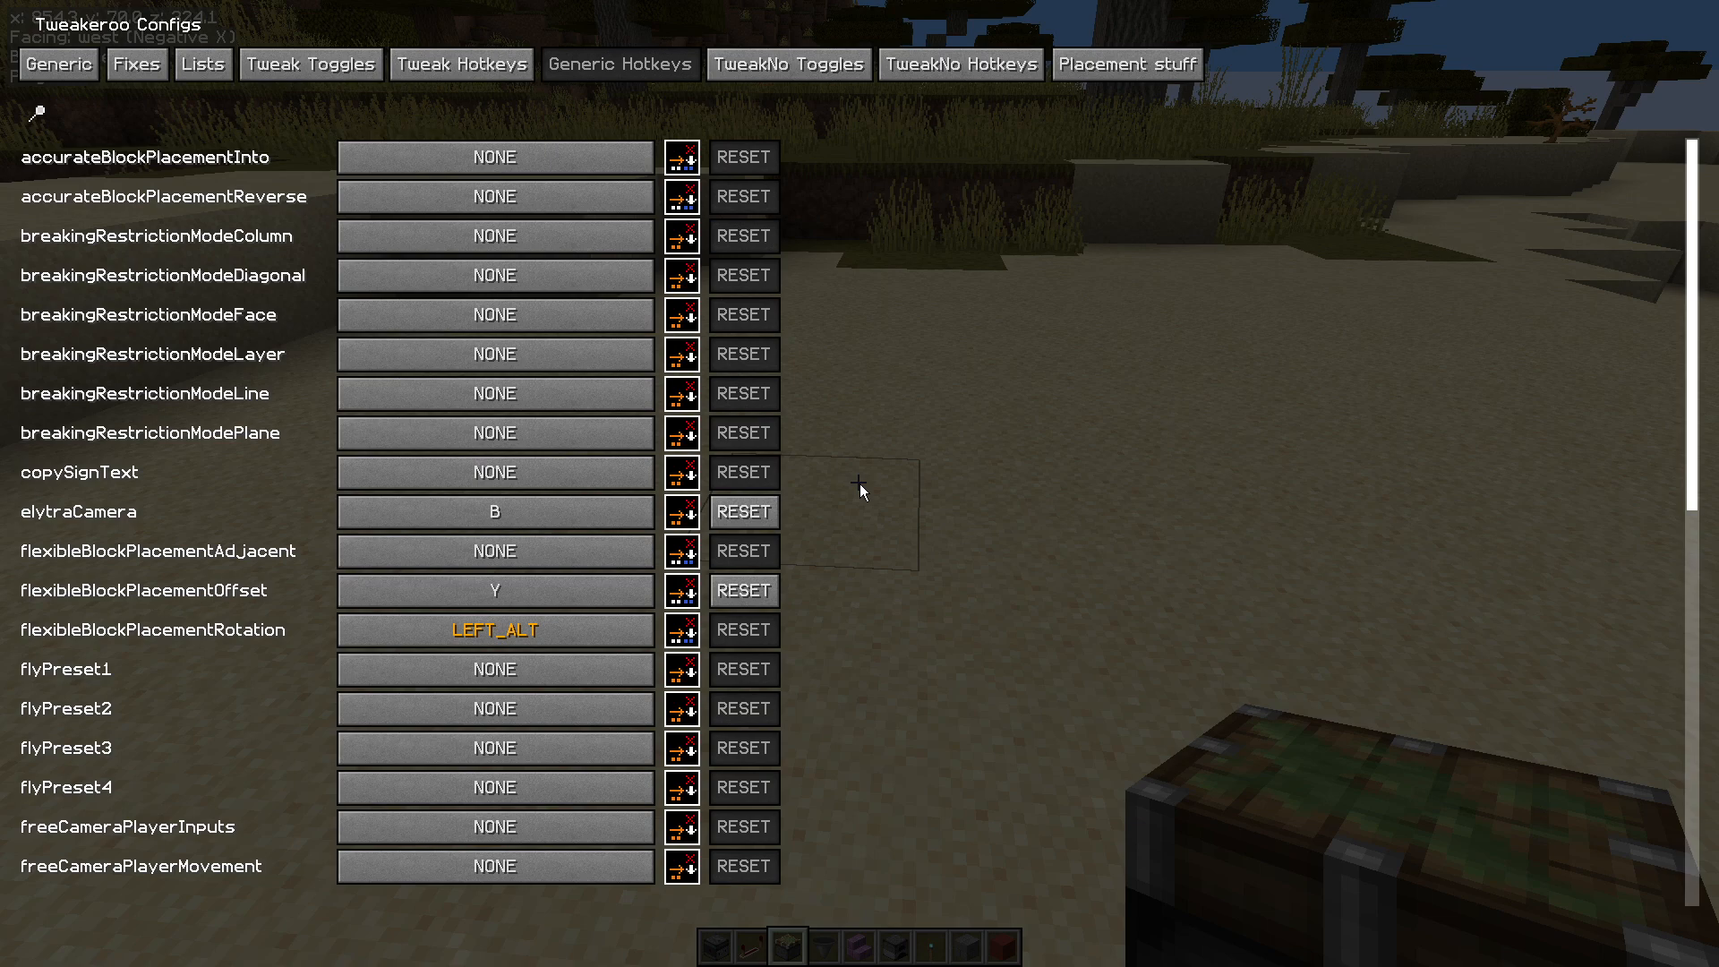
Leave the Tweakeroo hotkey bindings and switch to the Tweak Toggles list
{"action": "key", "text": "Escape"}
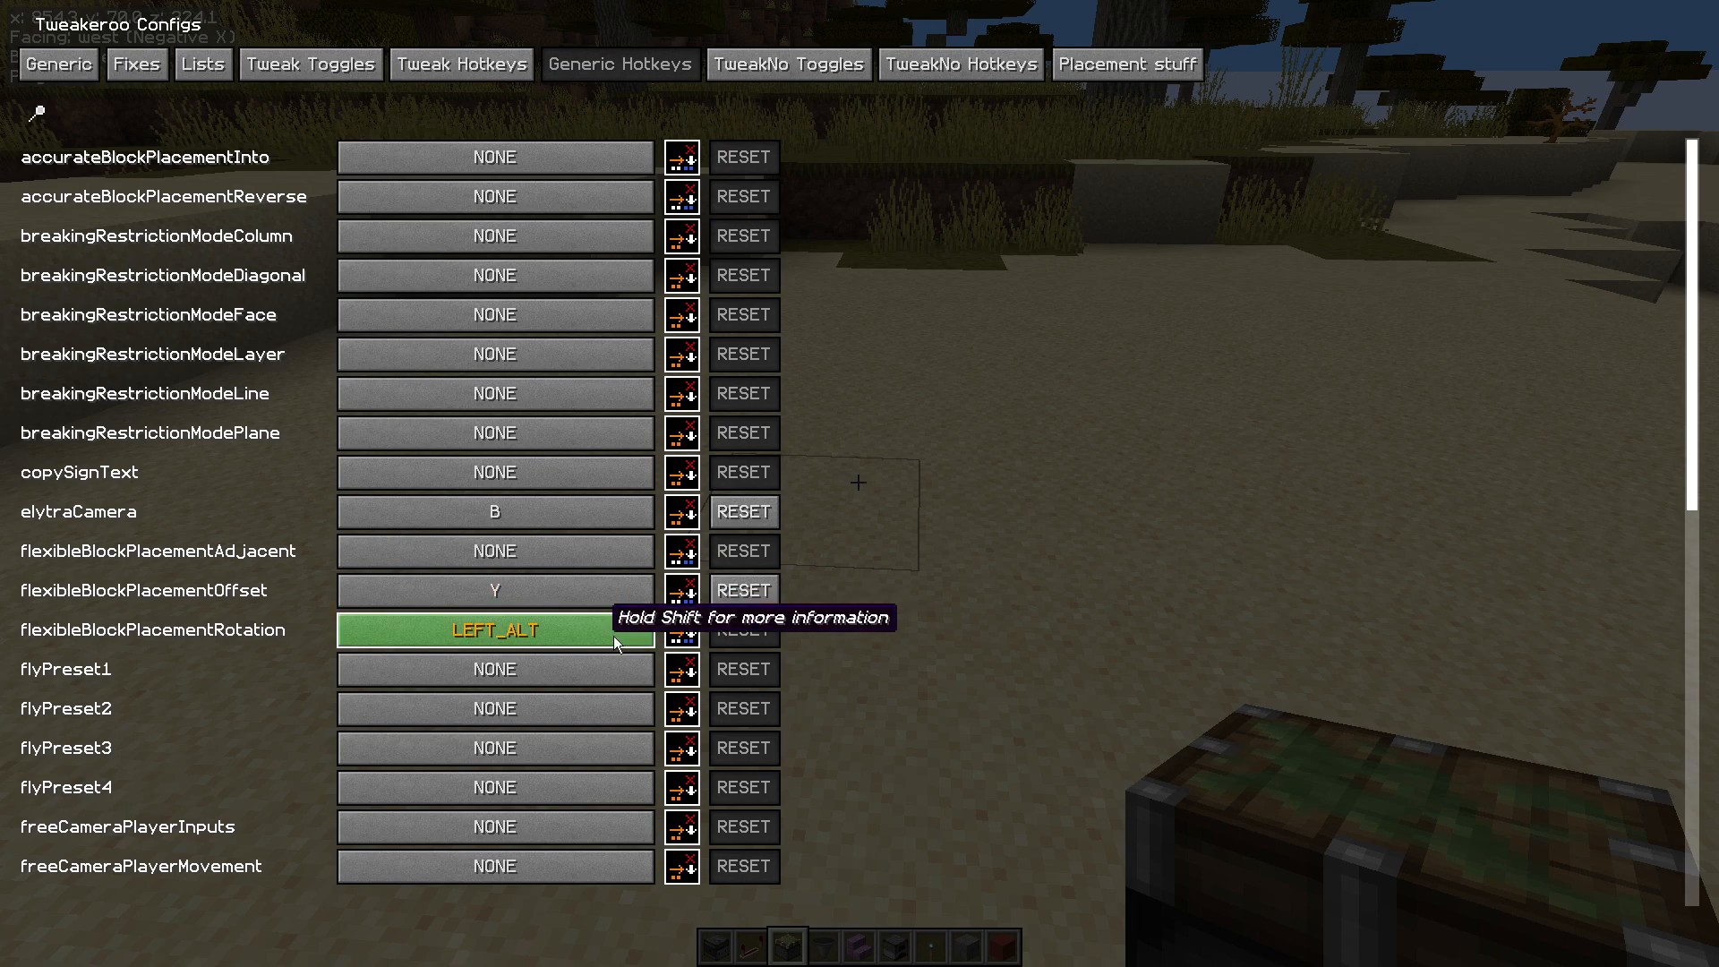
{"action": "left_click", "coordinate": [309, 63]}
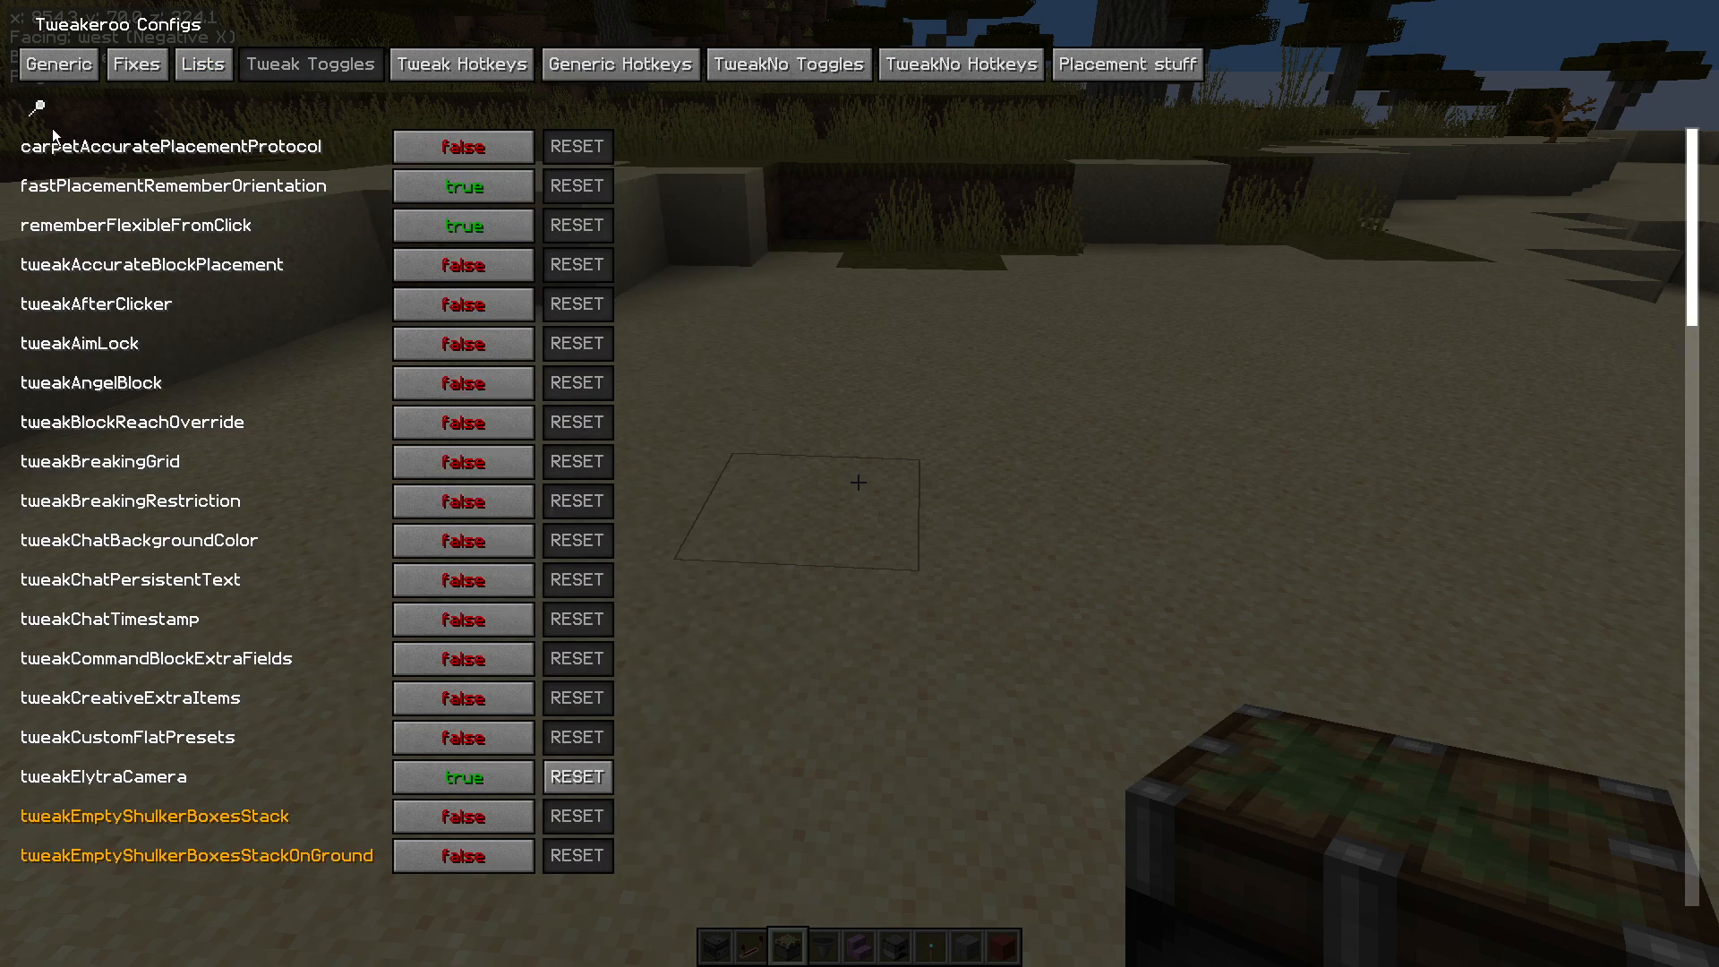
Filter toggles with 'fle', confirm tweakFlexibleBlockPlacement is true, and return to the game
{"action": "type", "text": "fle"}
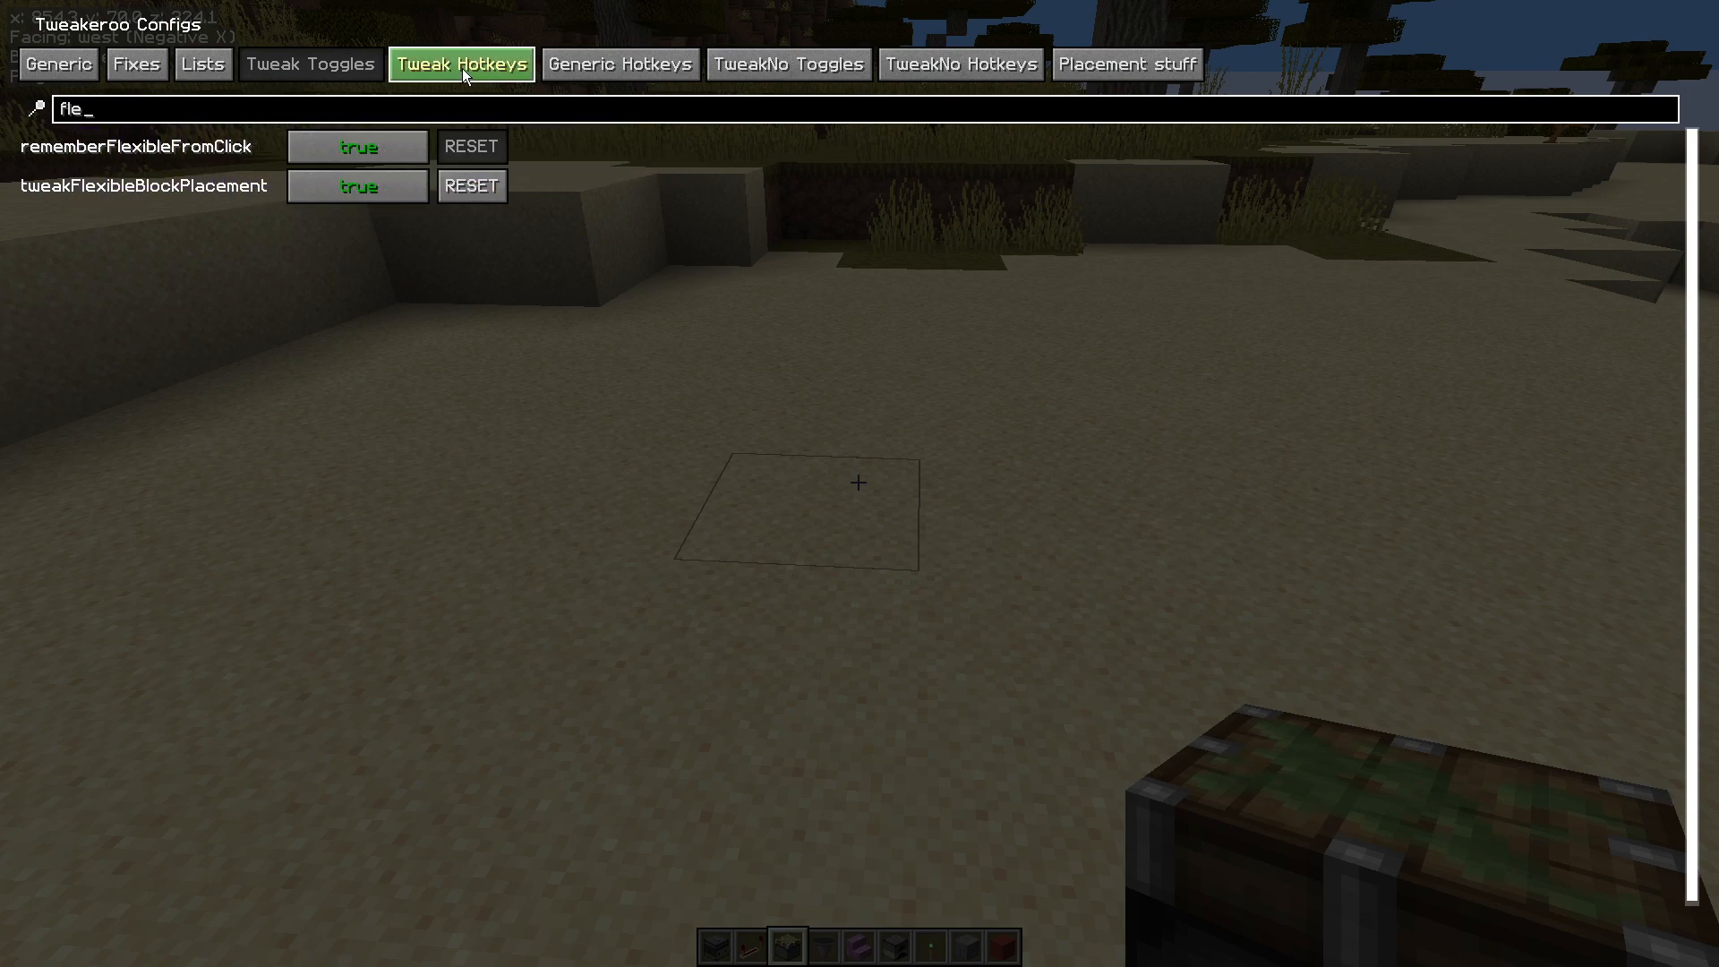
{"action": "mouse_move", "coordinate": [566, 283]}
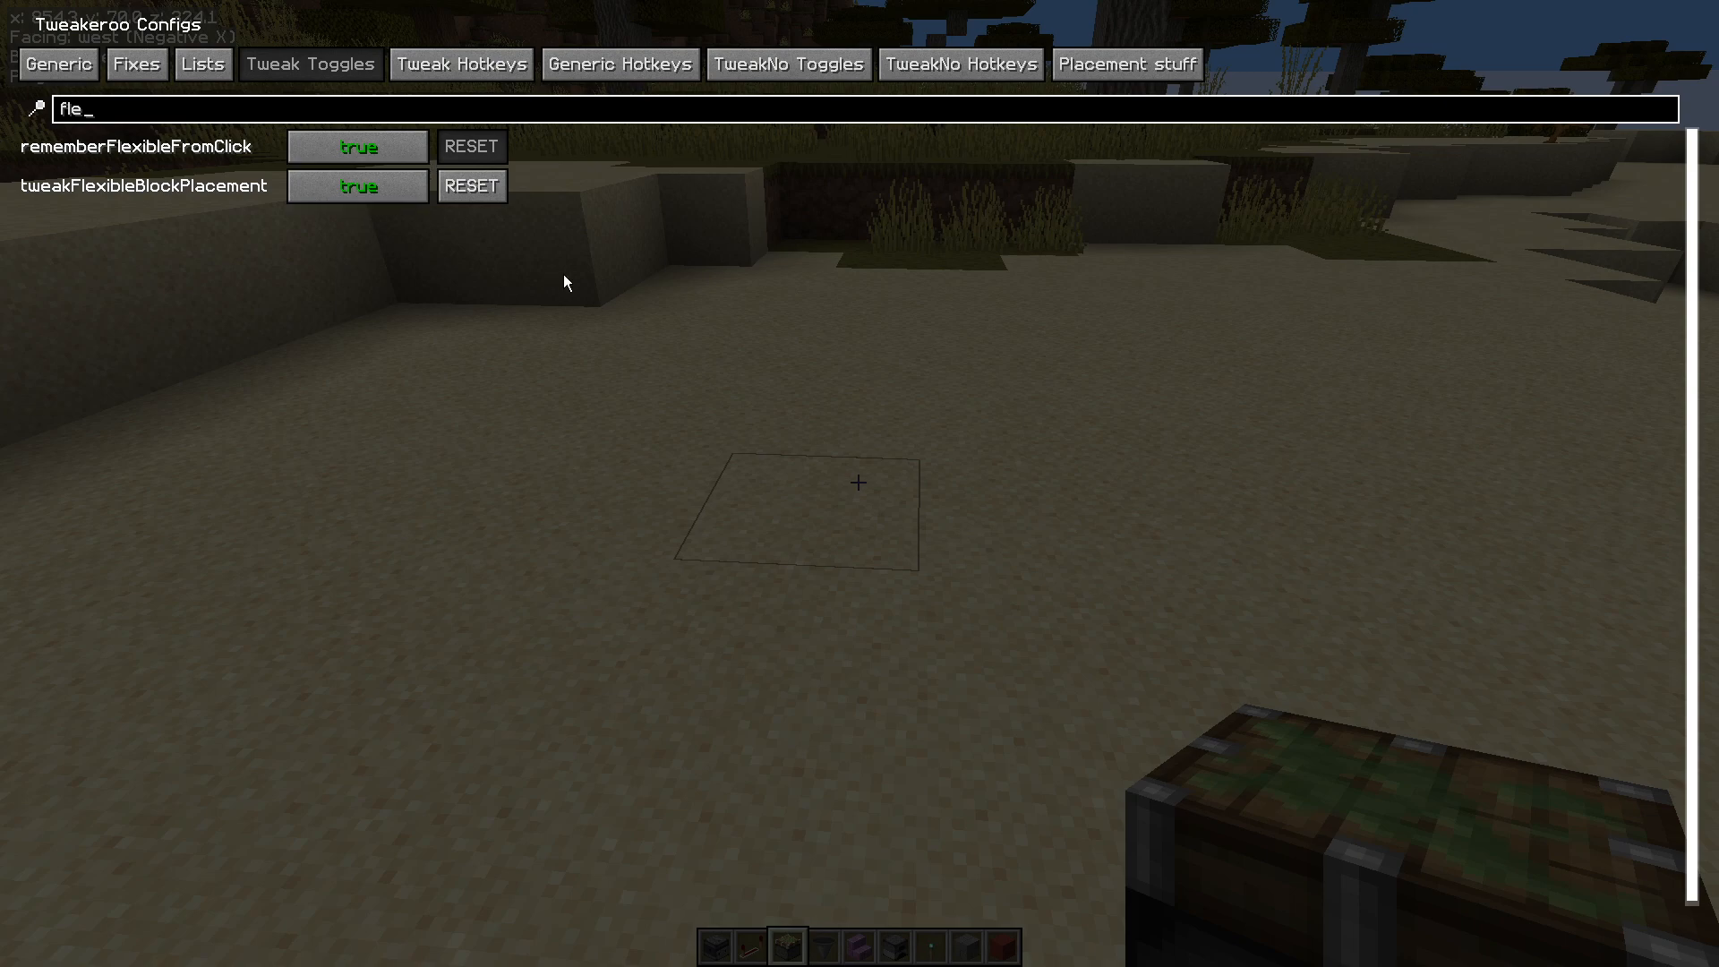
{"action": "key", "text": "Escape"}
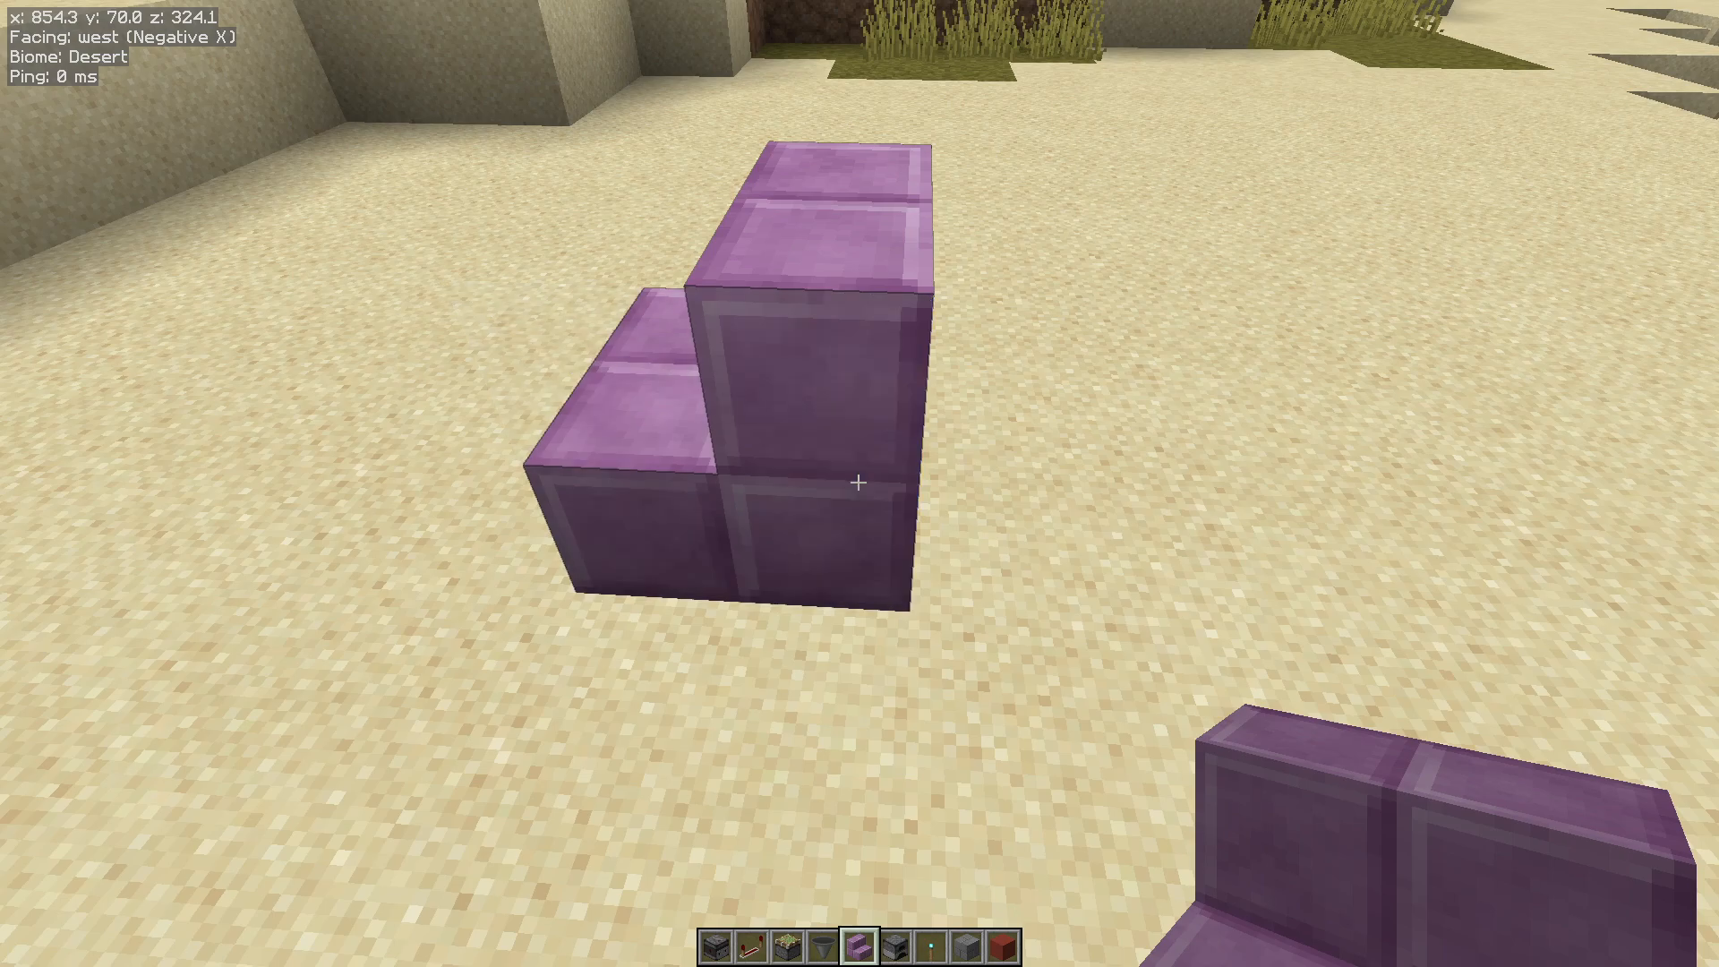
Break placed purpur pieces on the sand
{"action": "left_click", "coordinate": [860, 480]}
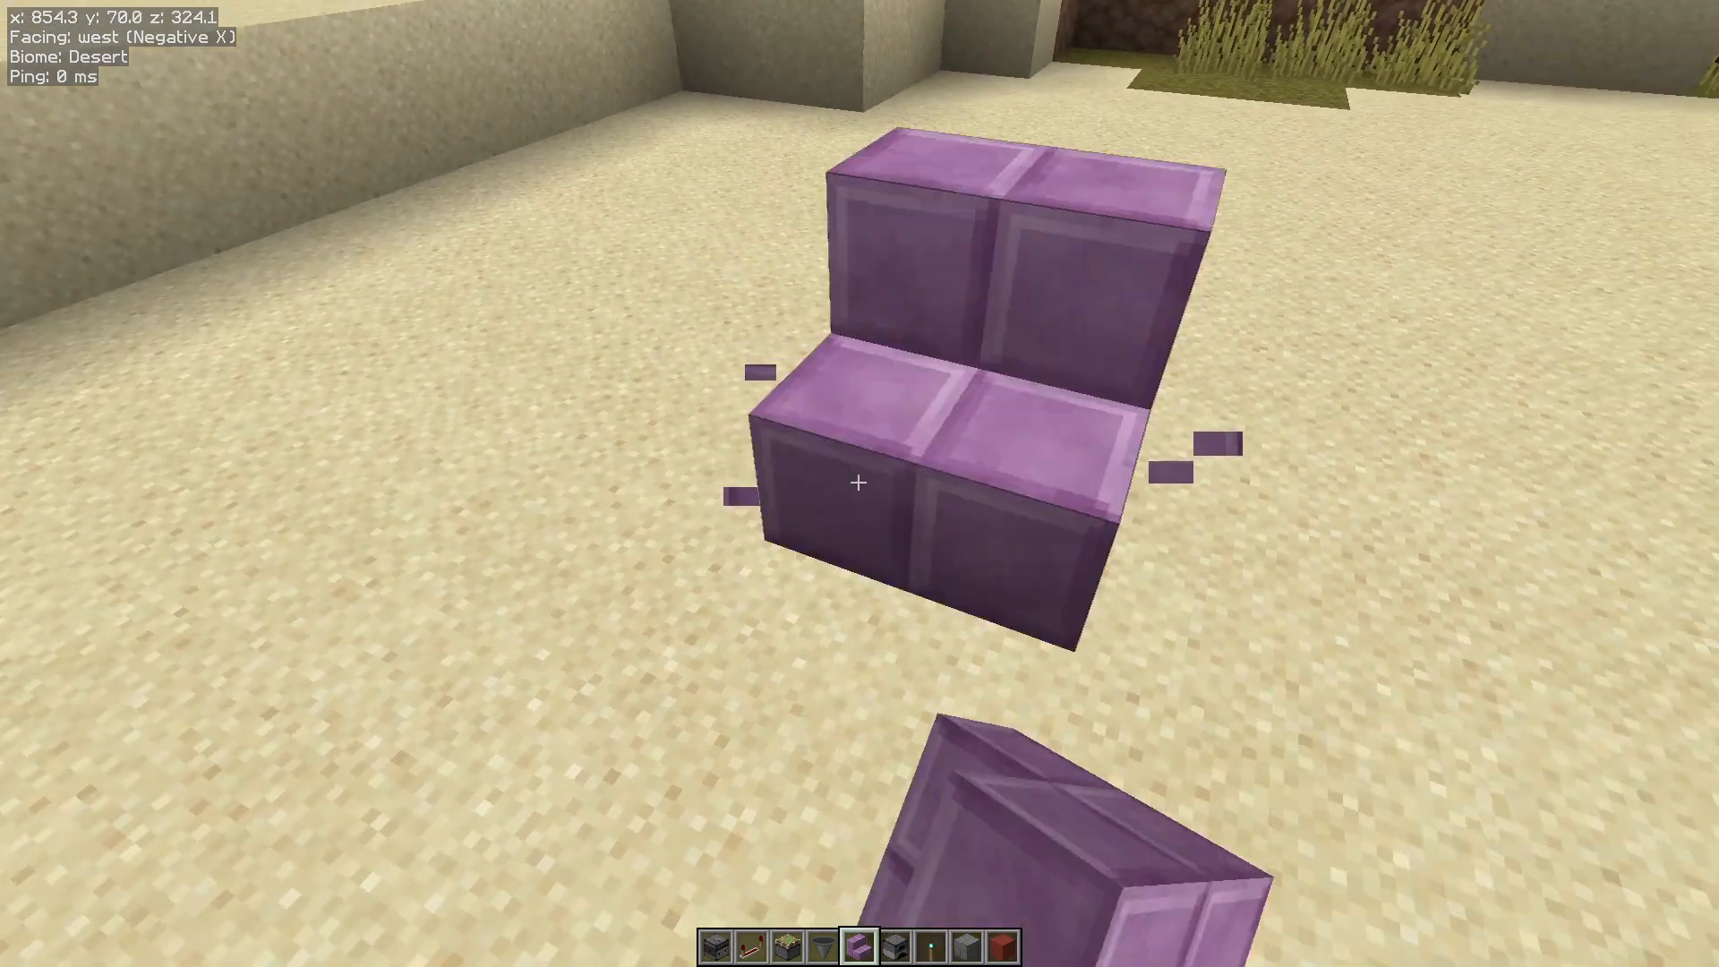
{"action": "left_click", "coordinate": [859, 481]}
{"action": "type", "text": "stai"}
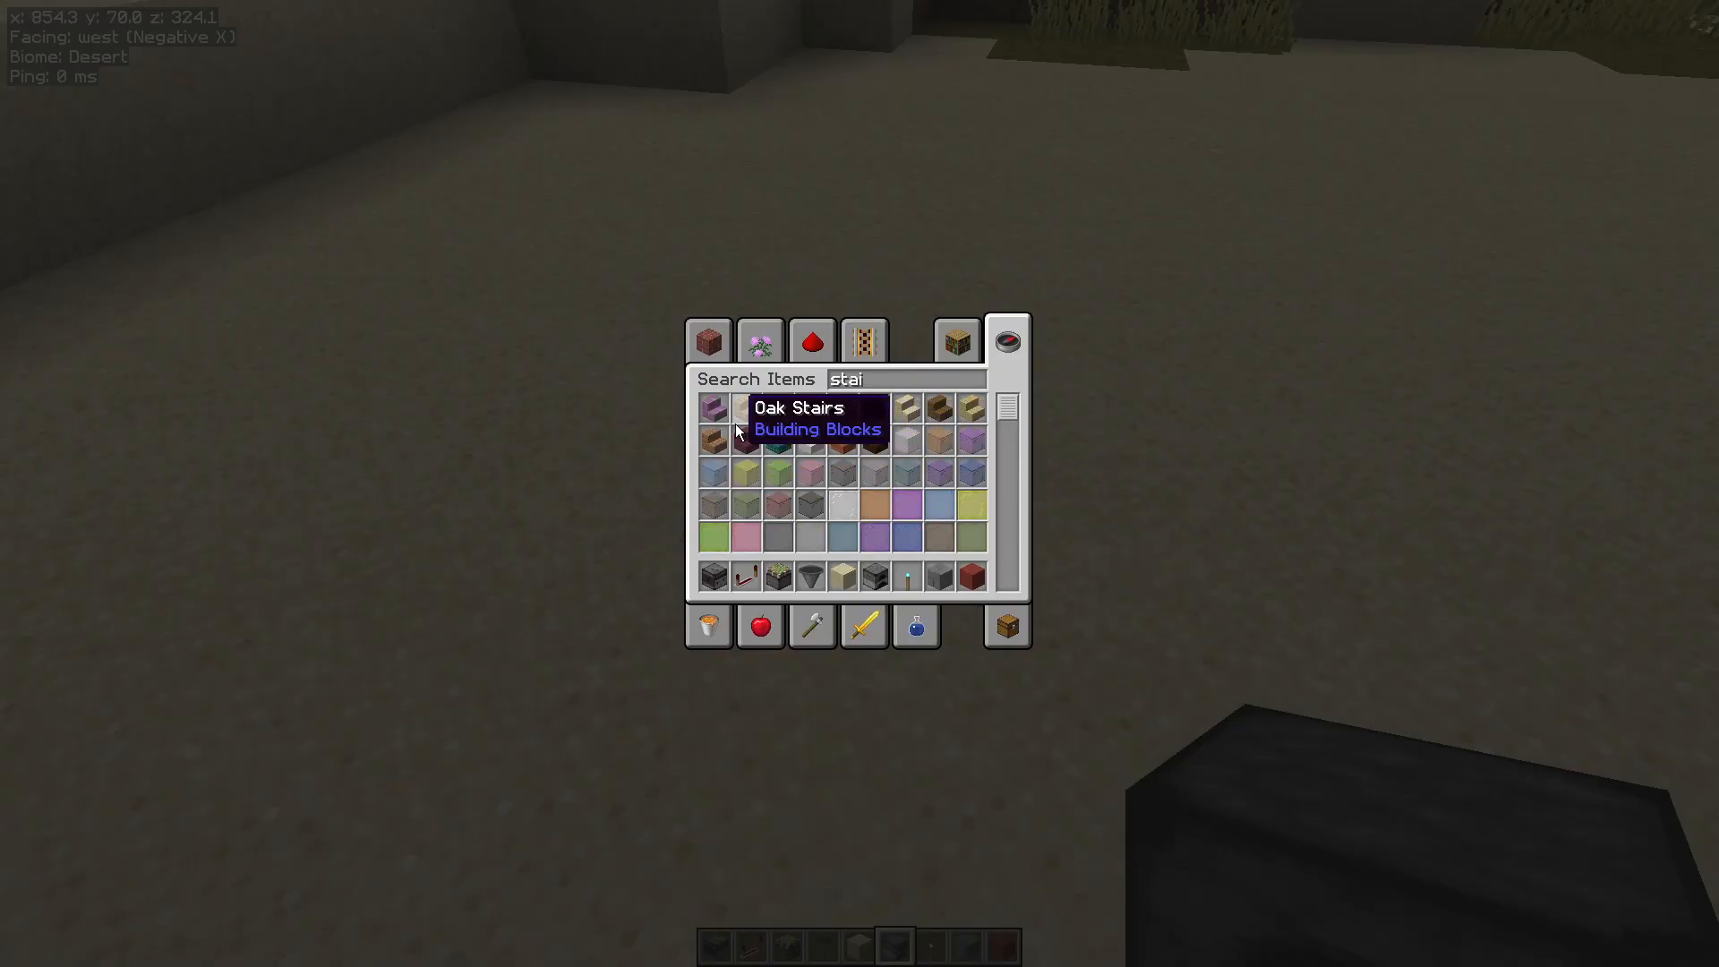
Back in the world, place purpur stairs on the sand and break them again
{"action": "key", "text": "escape"}
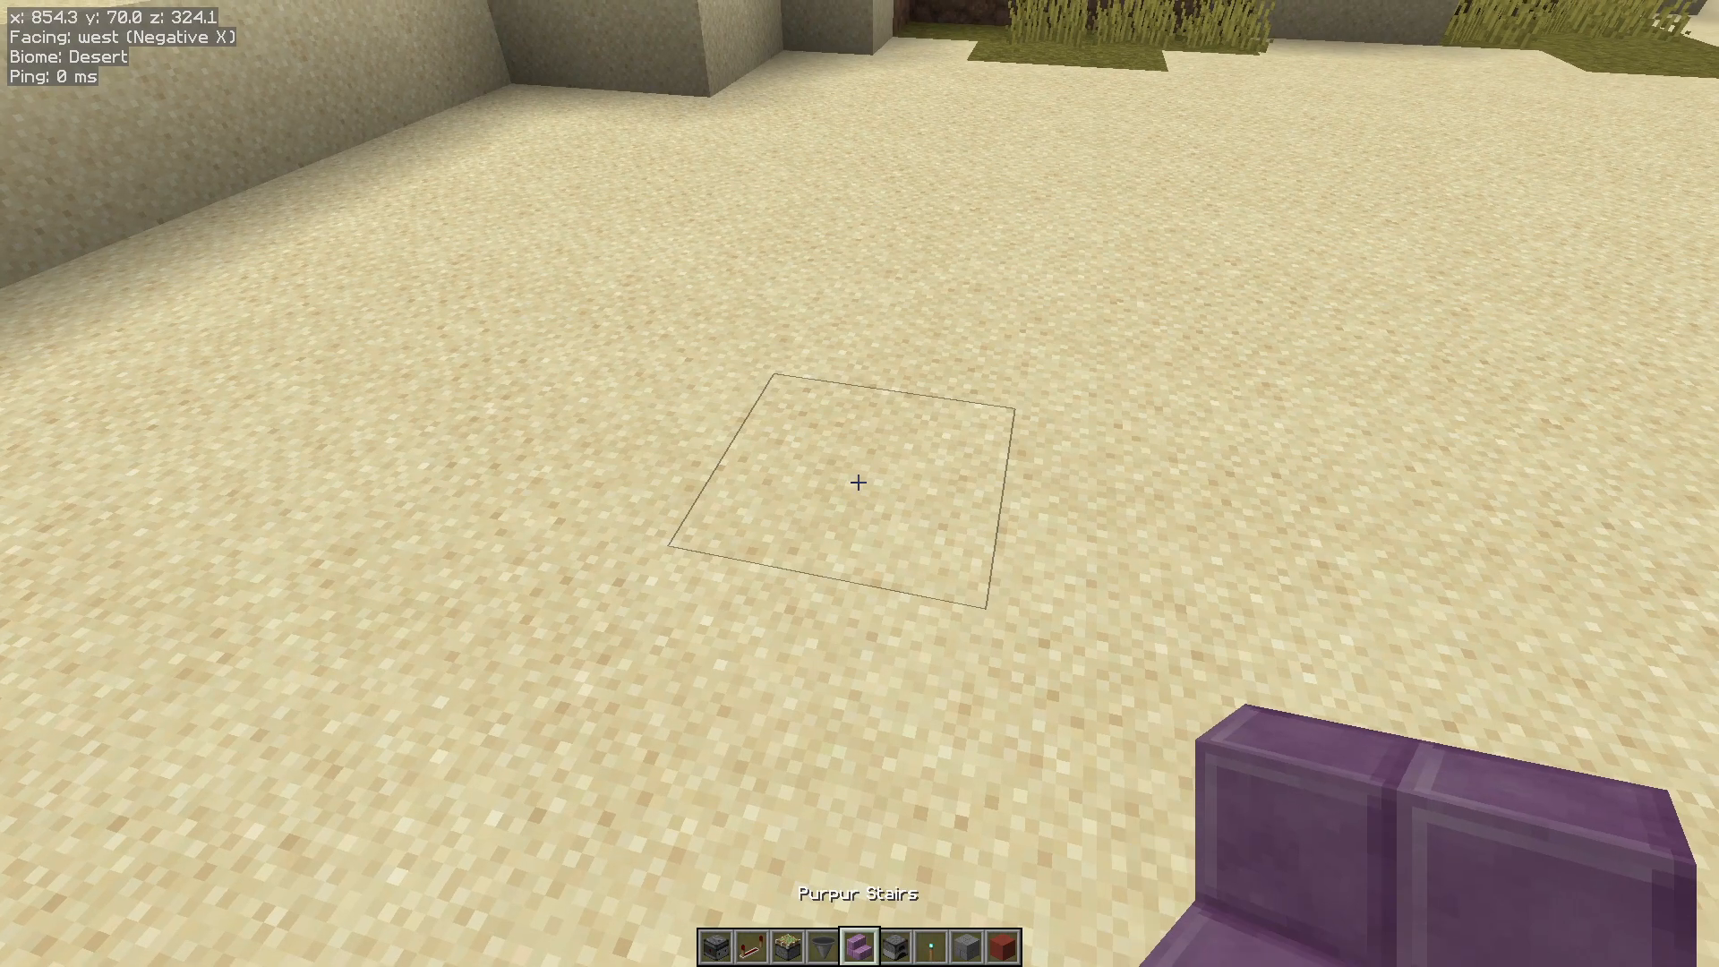
{"action": "left_click", "coordinate": [859, 483]}
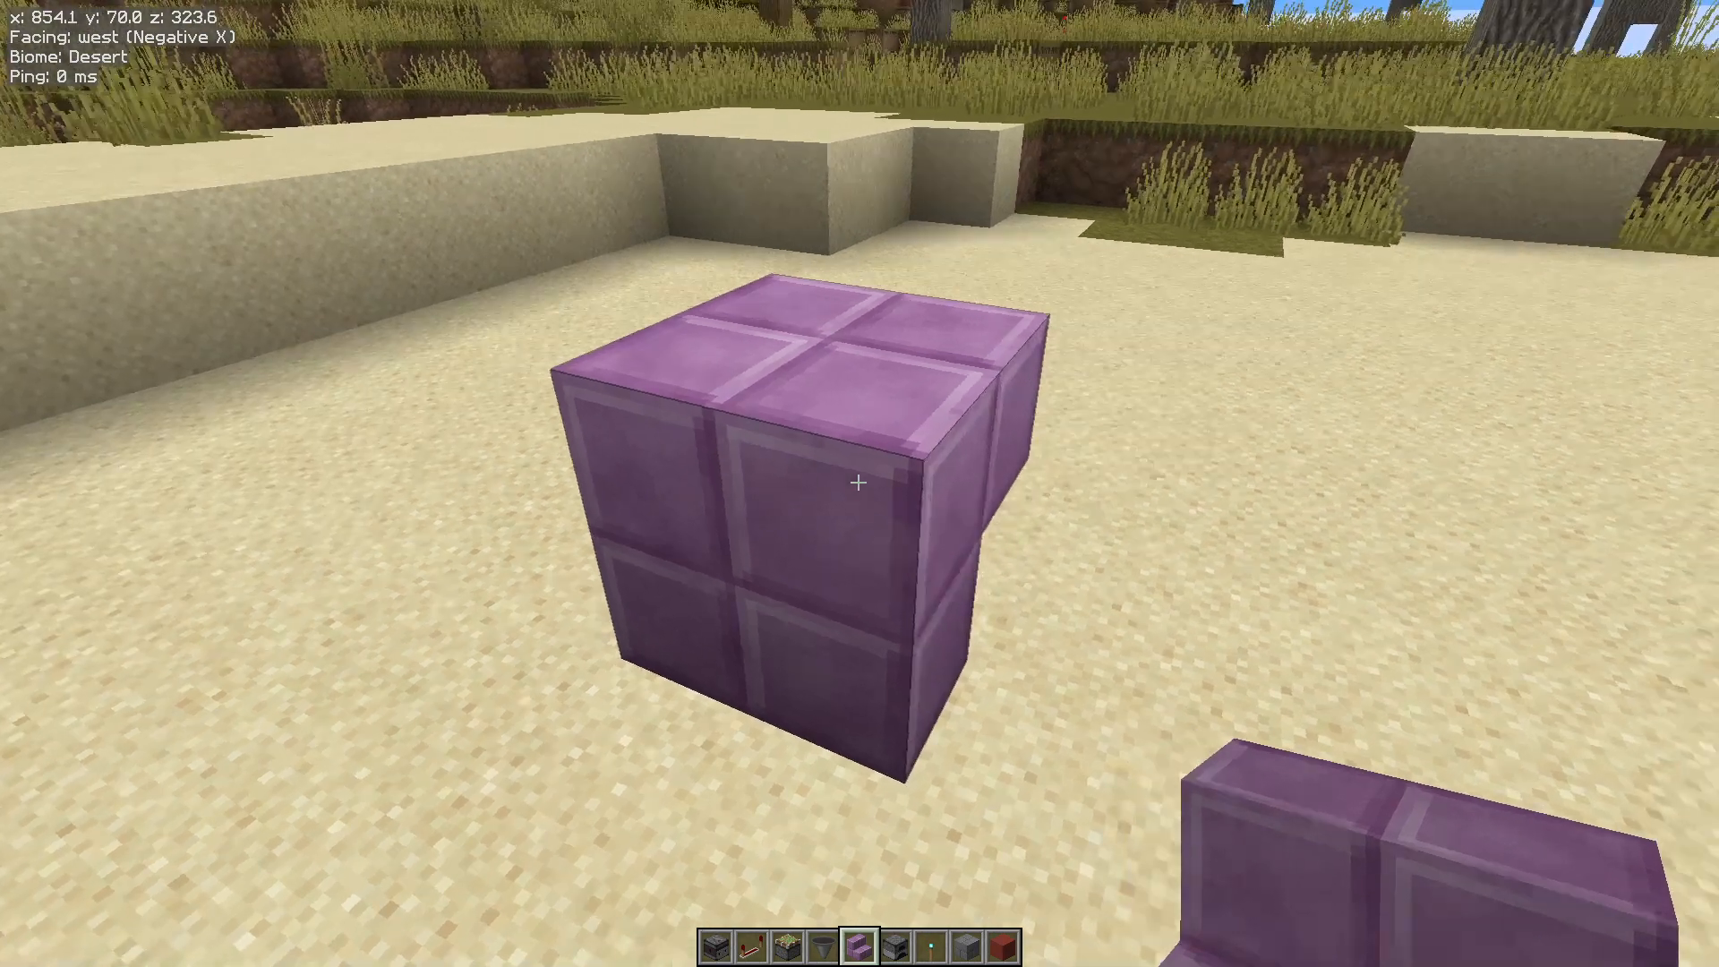
{"action": "left_click", "coordinate": [859, 480]}
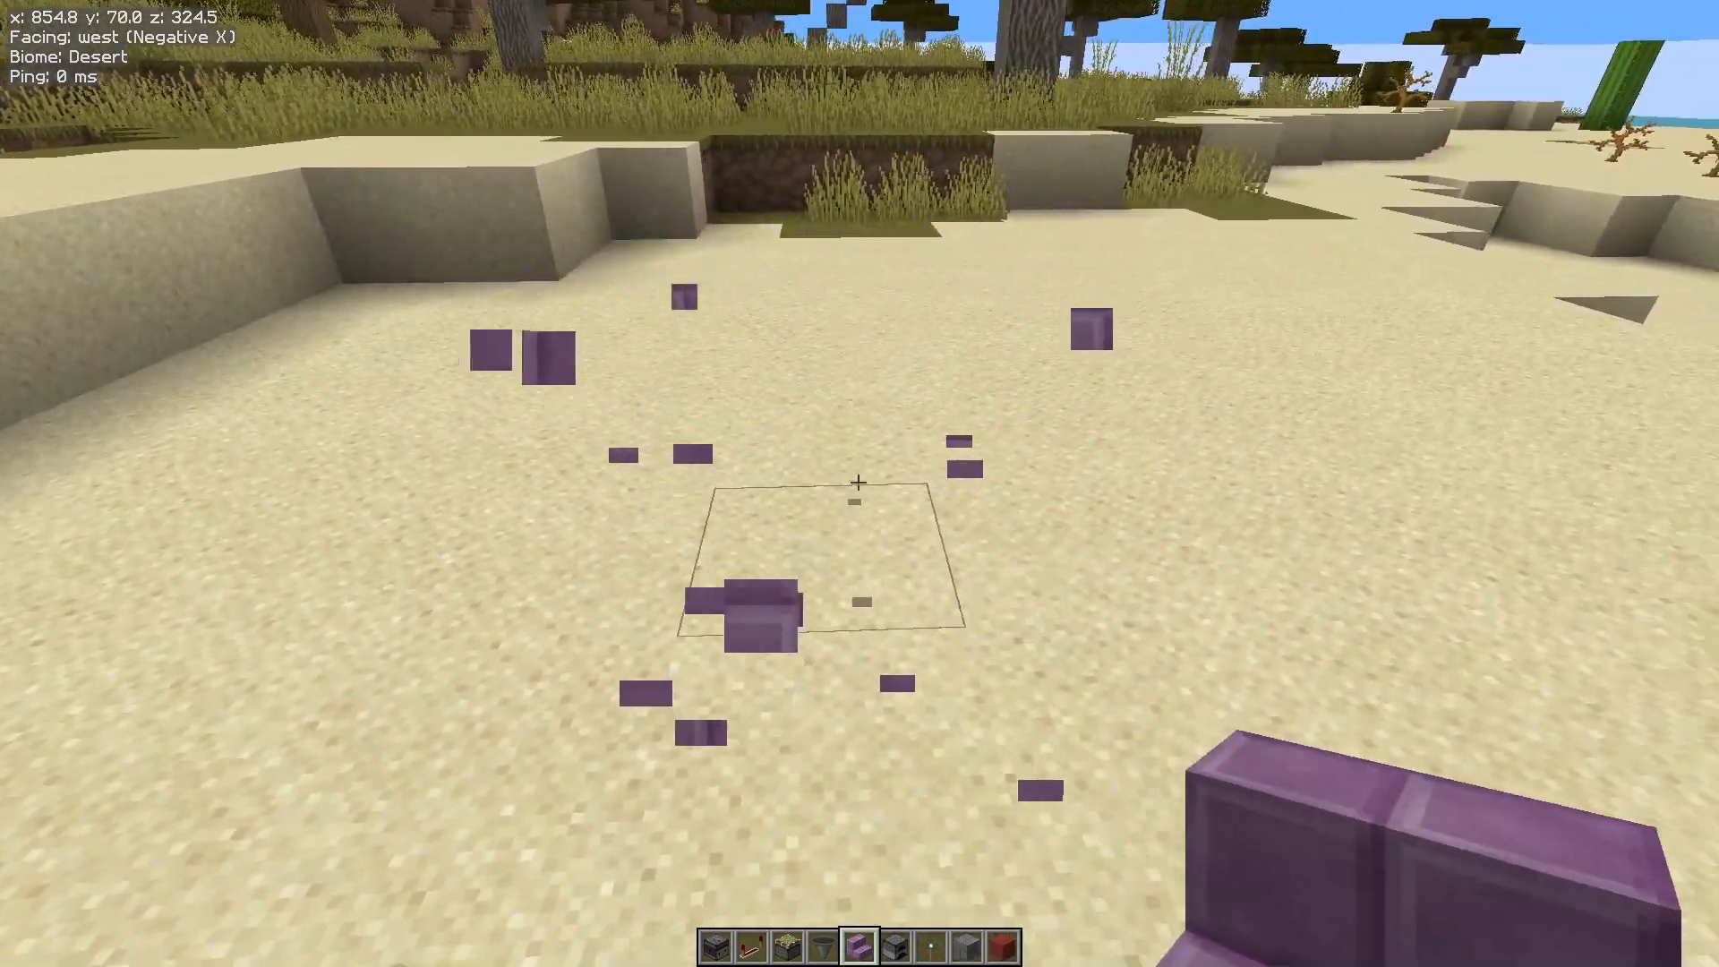
{"action": "left_click", "coordinate": [859, 483]}
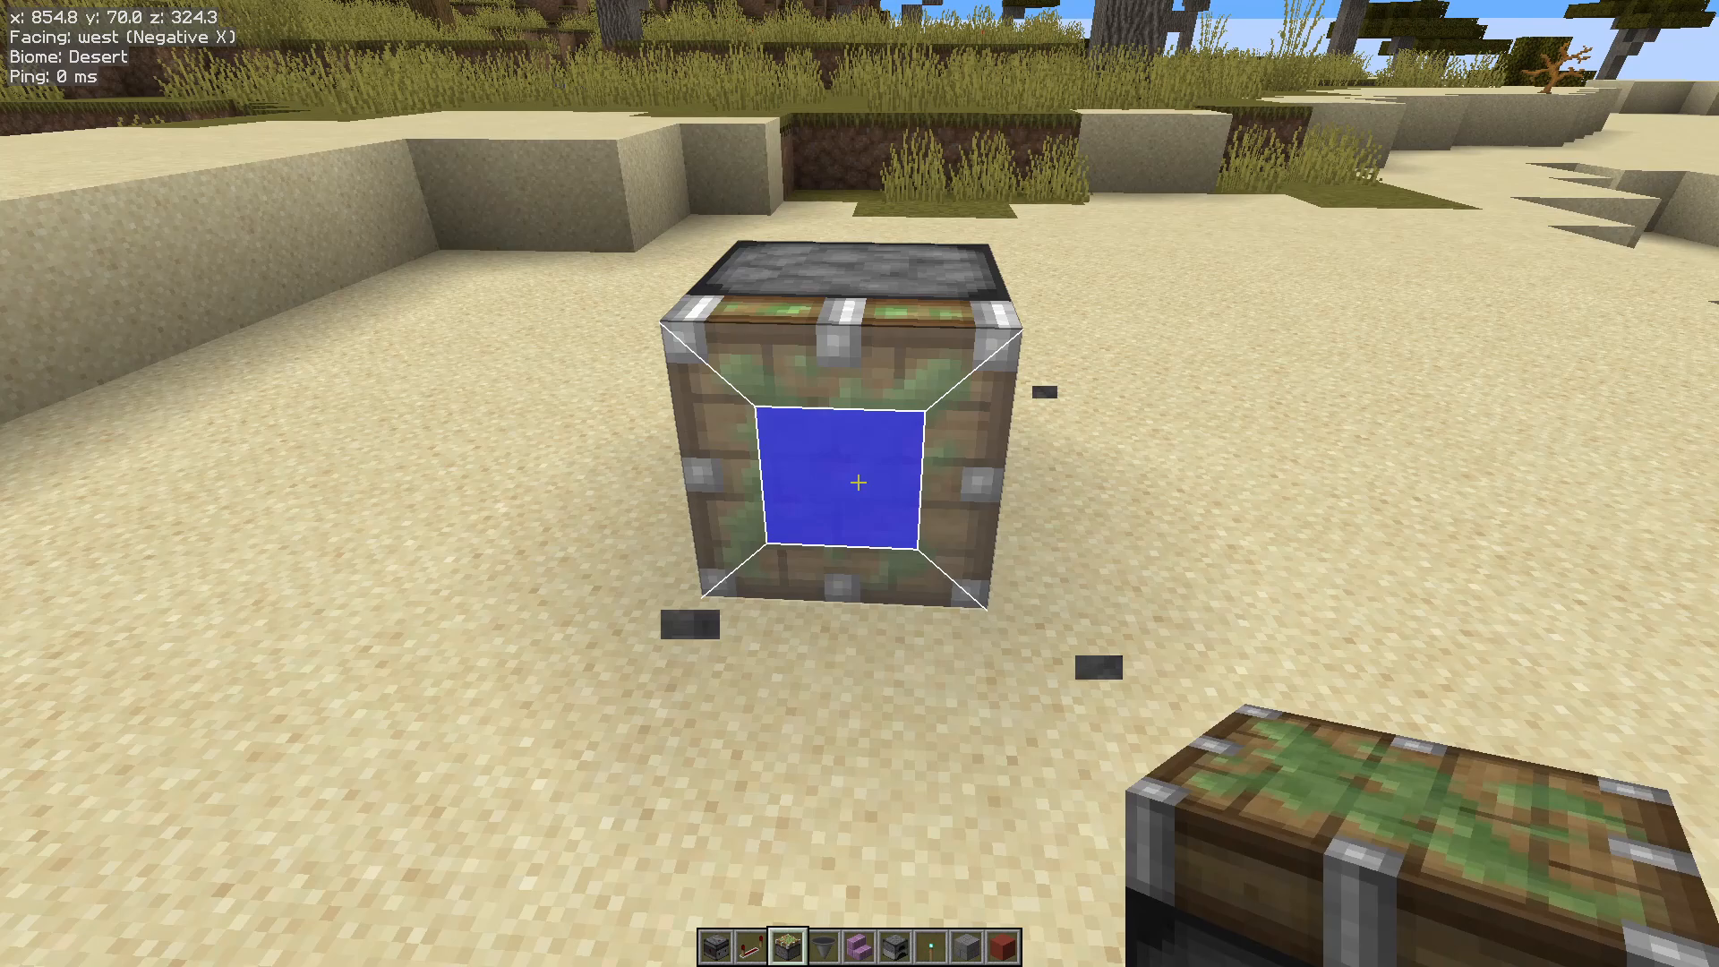
Place the sticky piston on the sand to see which way it faces
{"action": "left_click", "coordinate": [859, 483]}
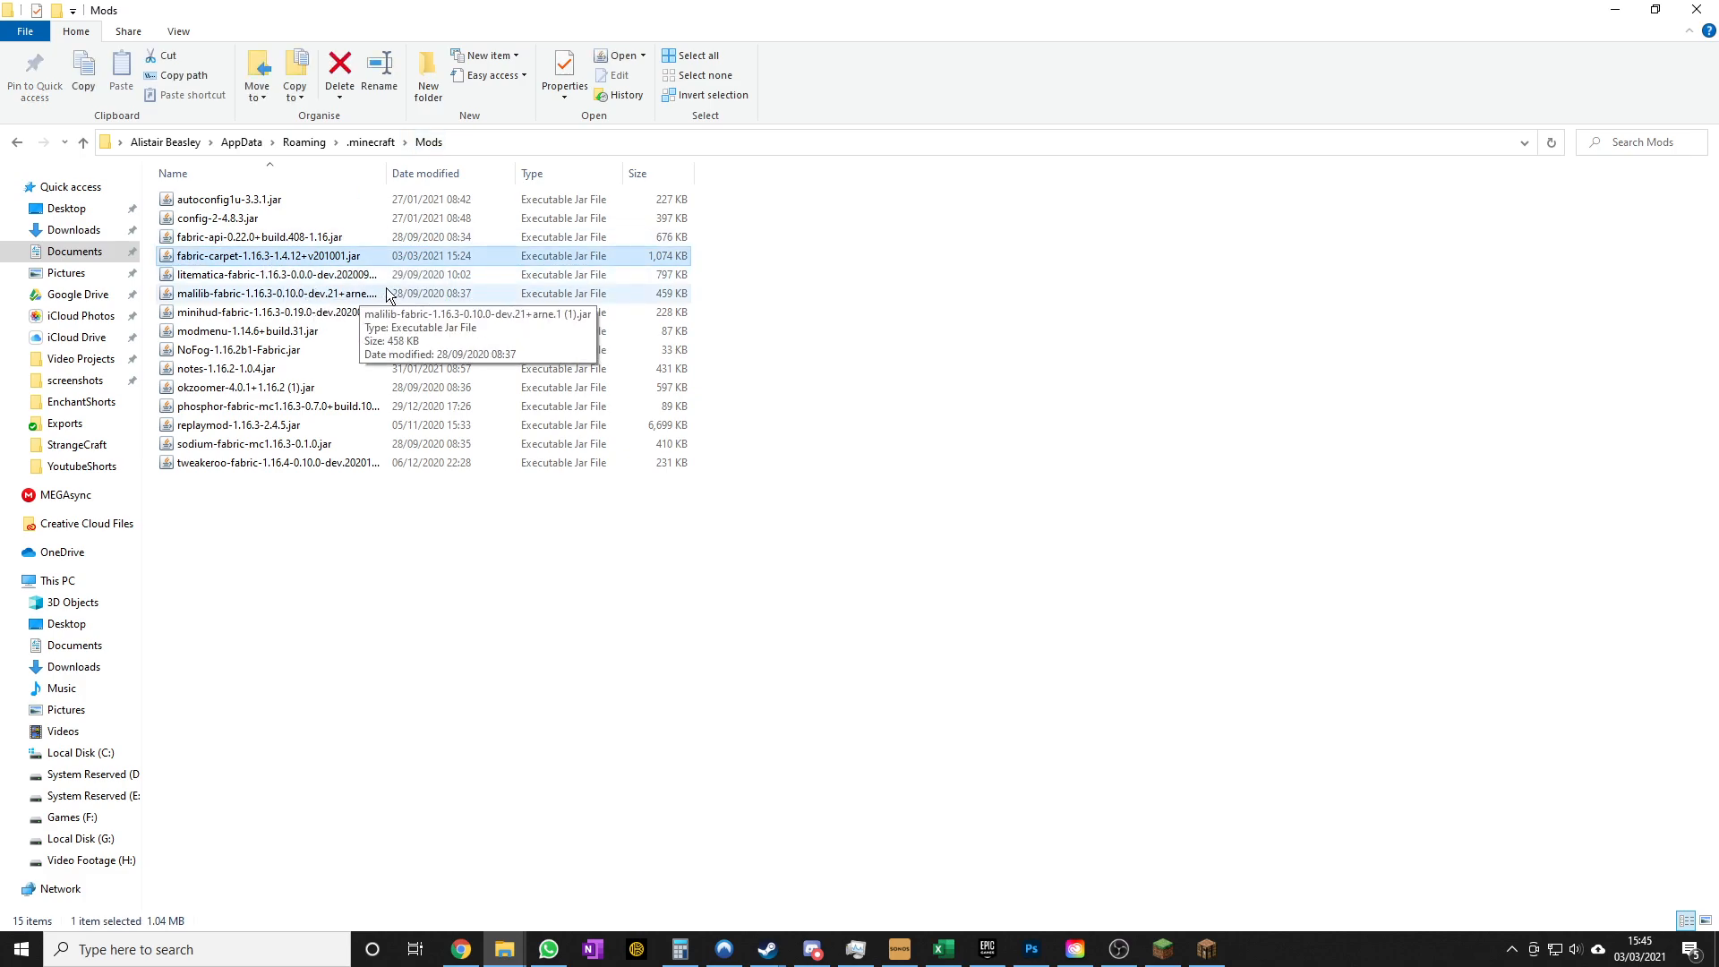
{"action": "mouse_move", "coordinate": [186, 263]}
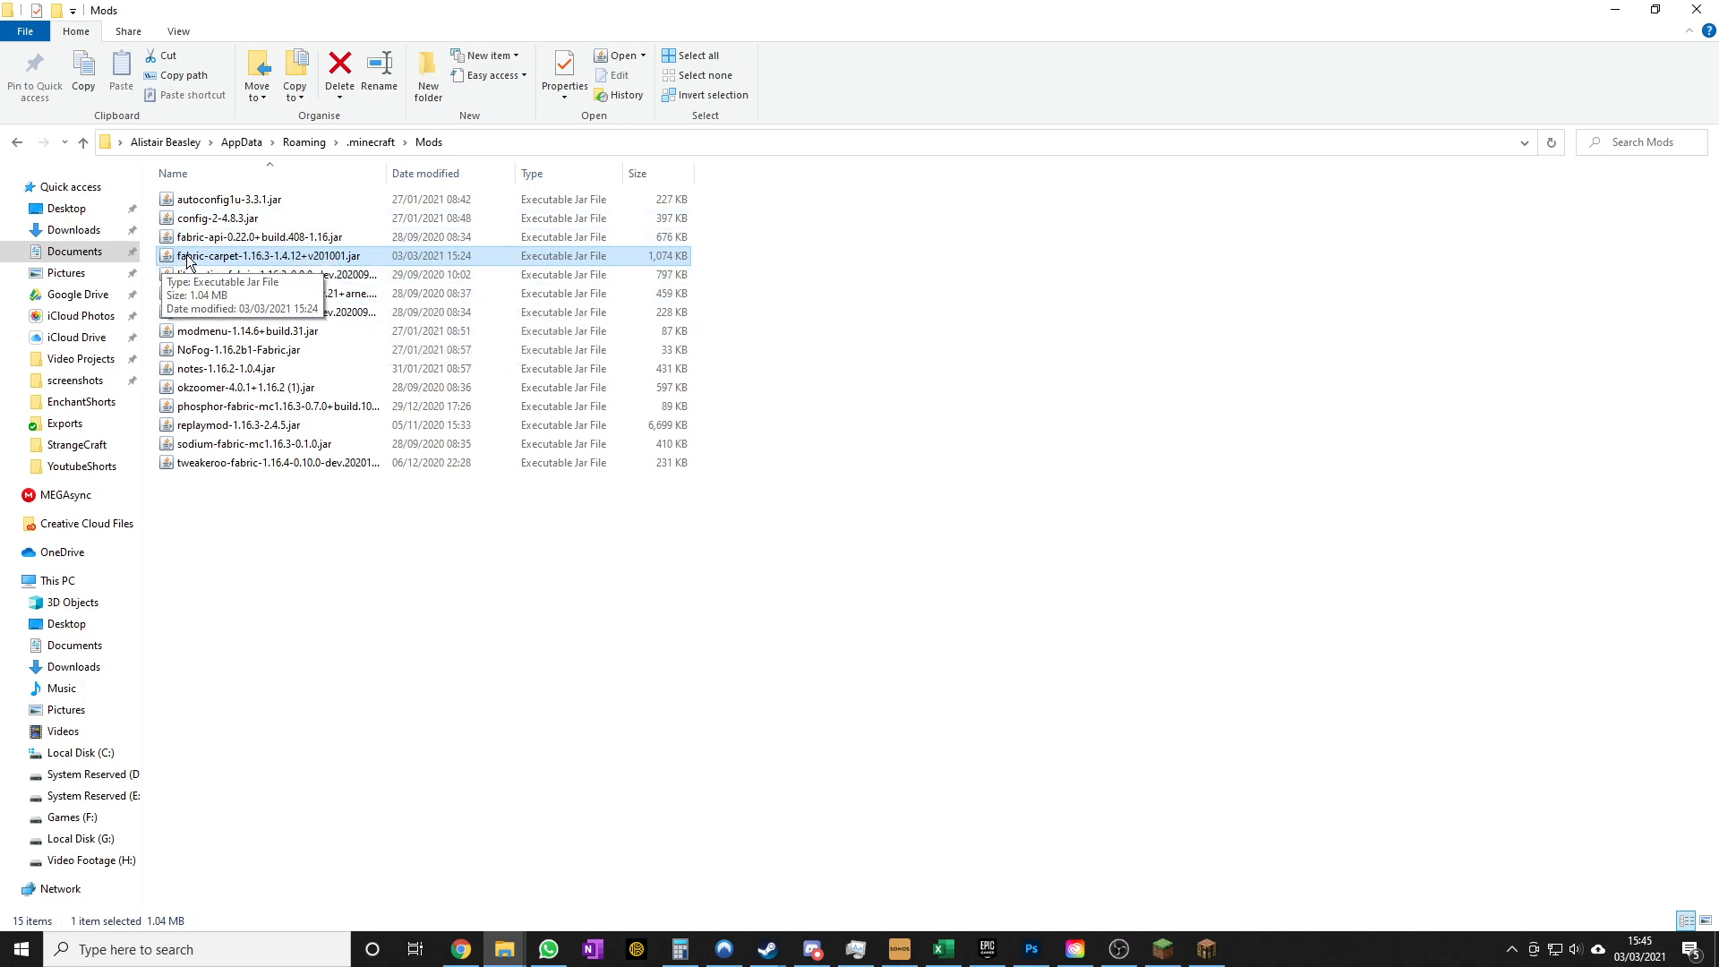
{"action": "mouse_move", "coordinate": [1039, 678]}
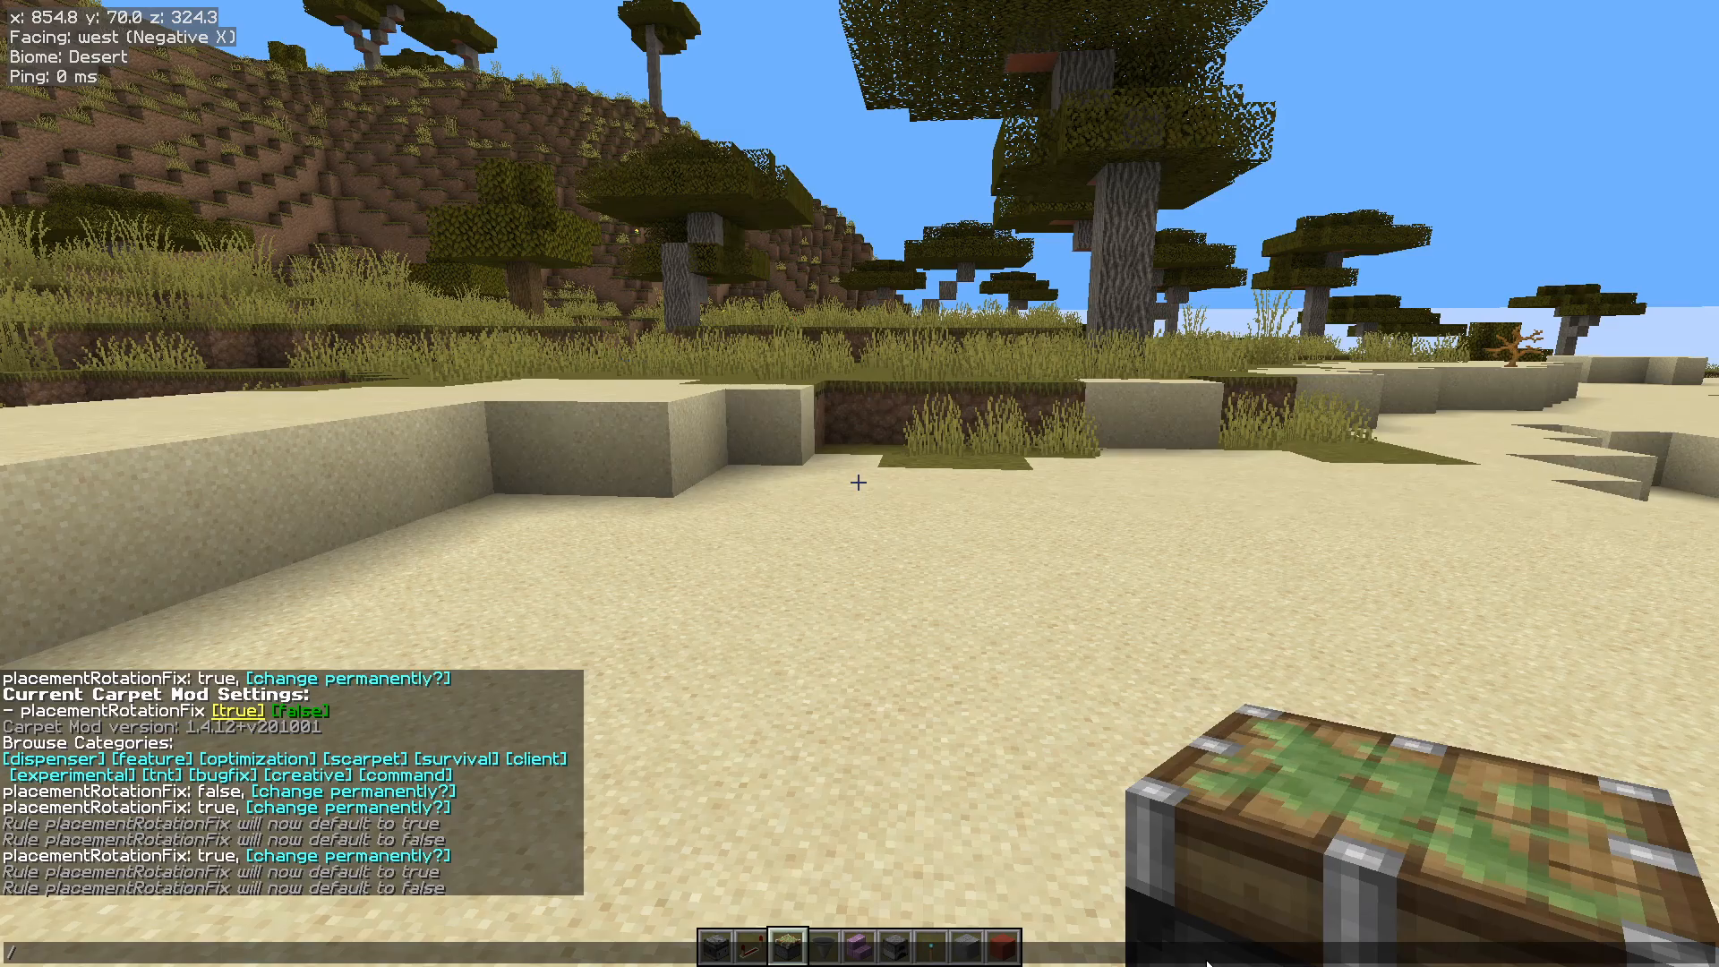
Run the /carpet command in chat to set placementRotationFix to true
{"action": "type", "text": "/carpet"}
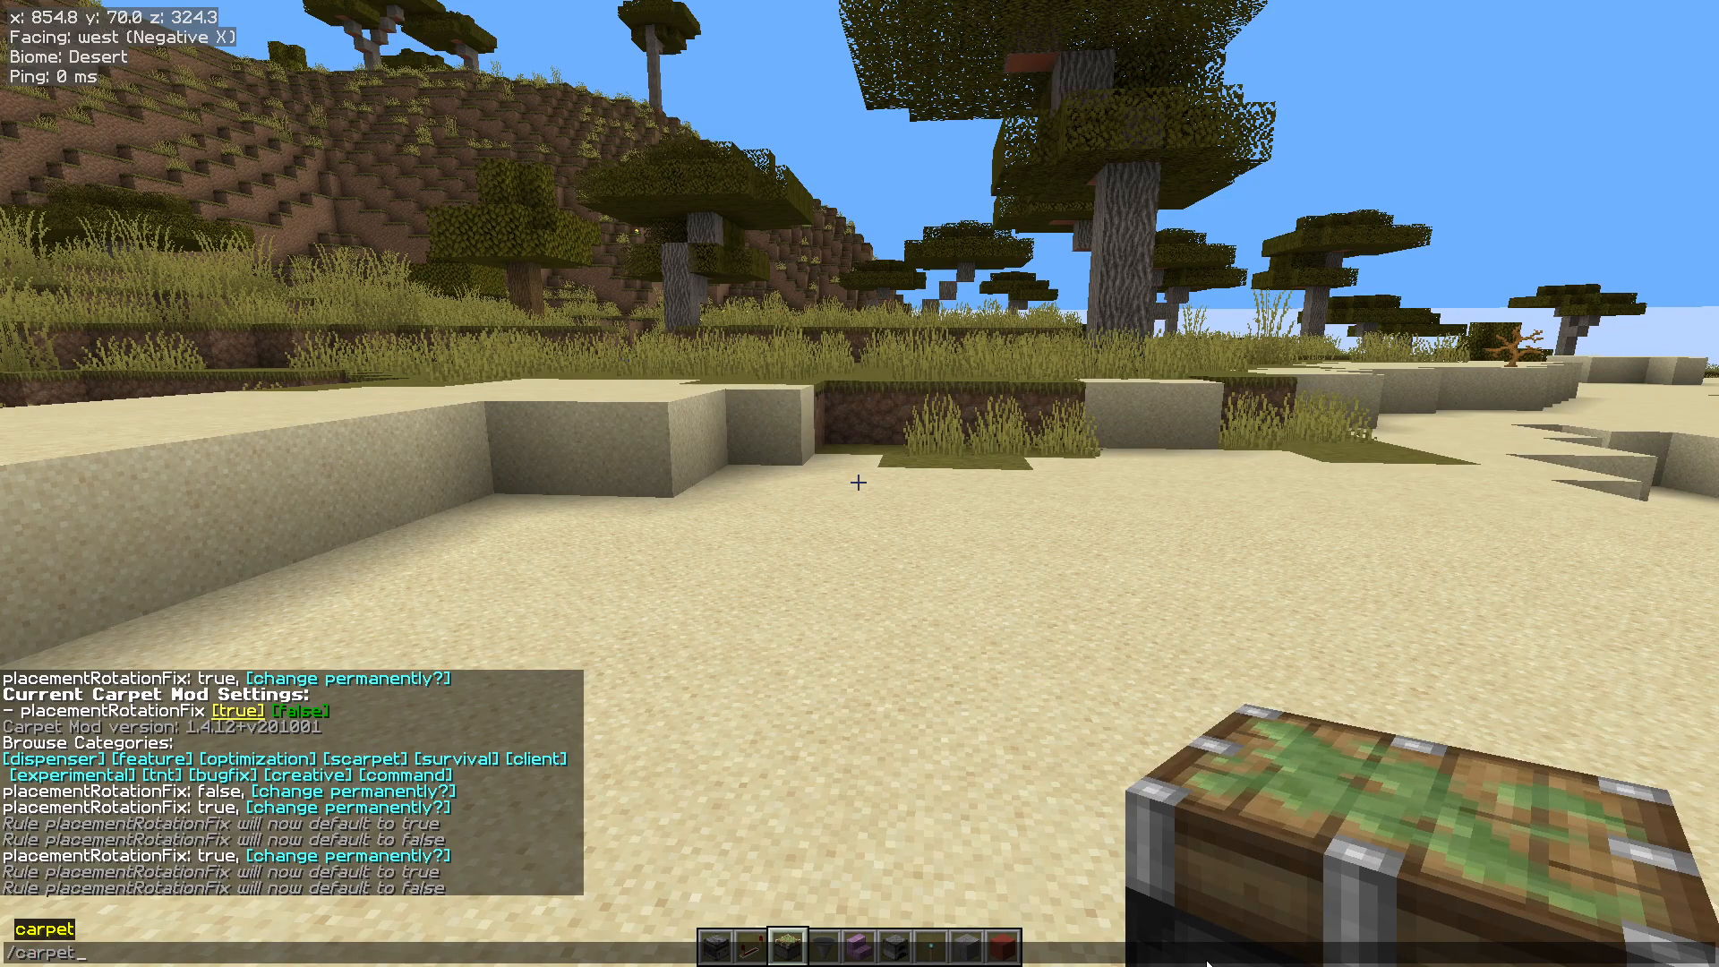
{"action": "type", "text": "antiCheatDisabled"}
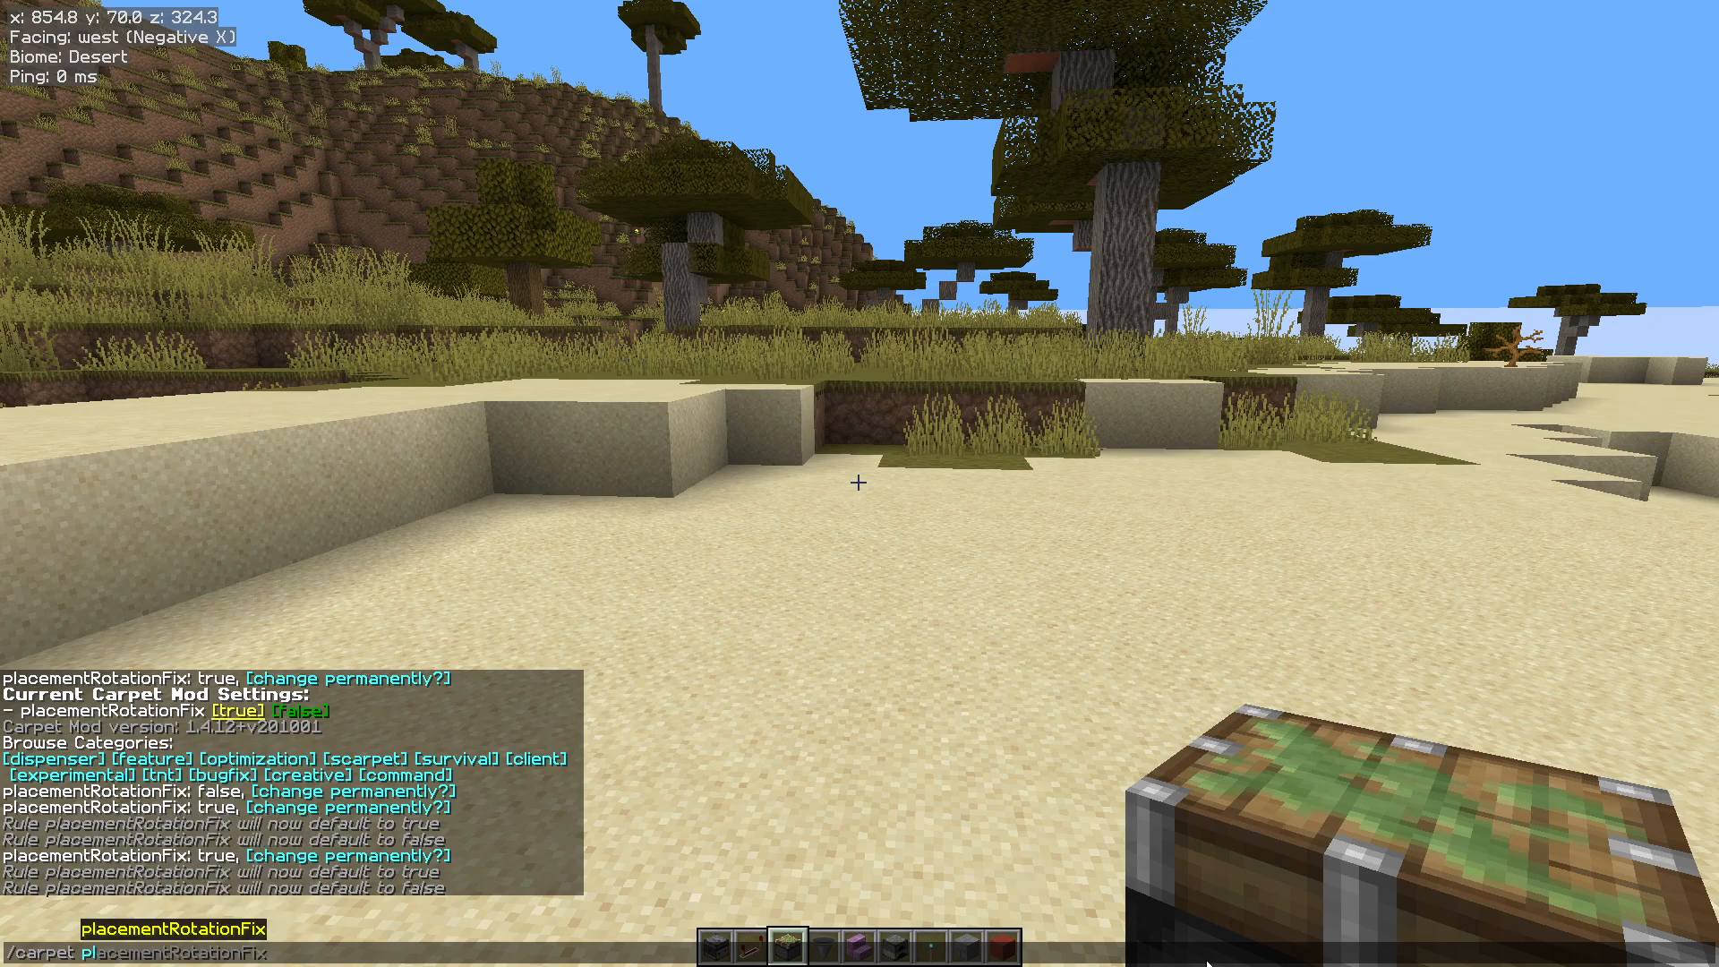
{"action": "type", "text": "false"}
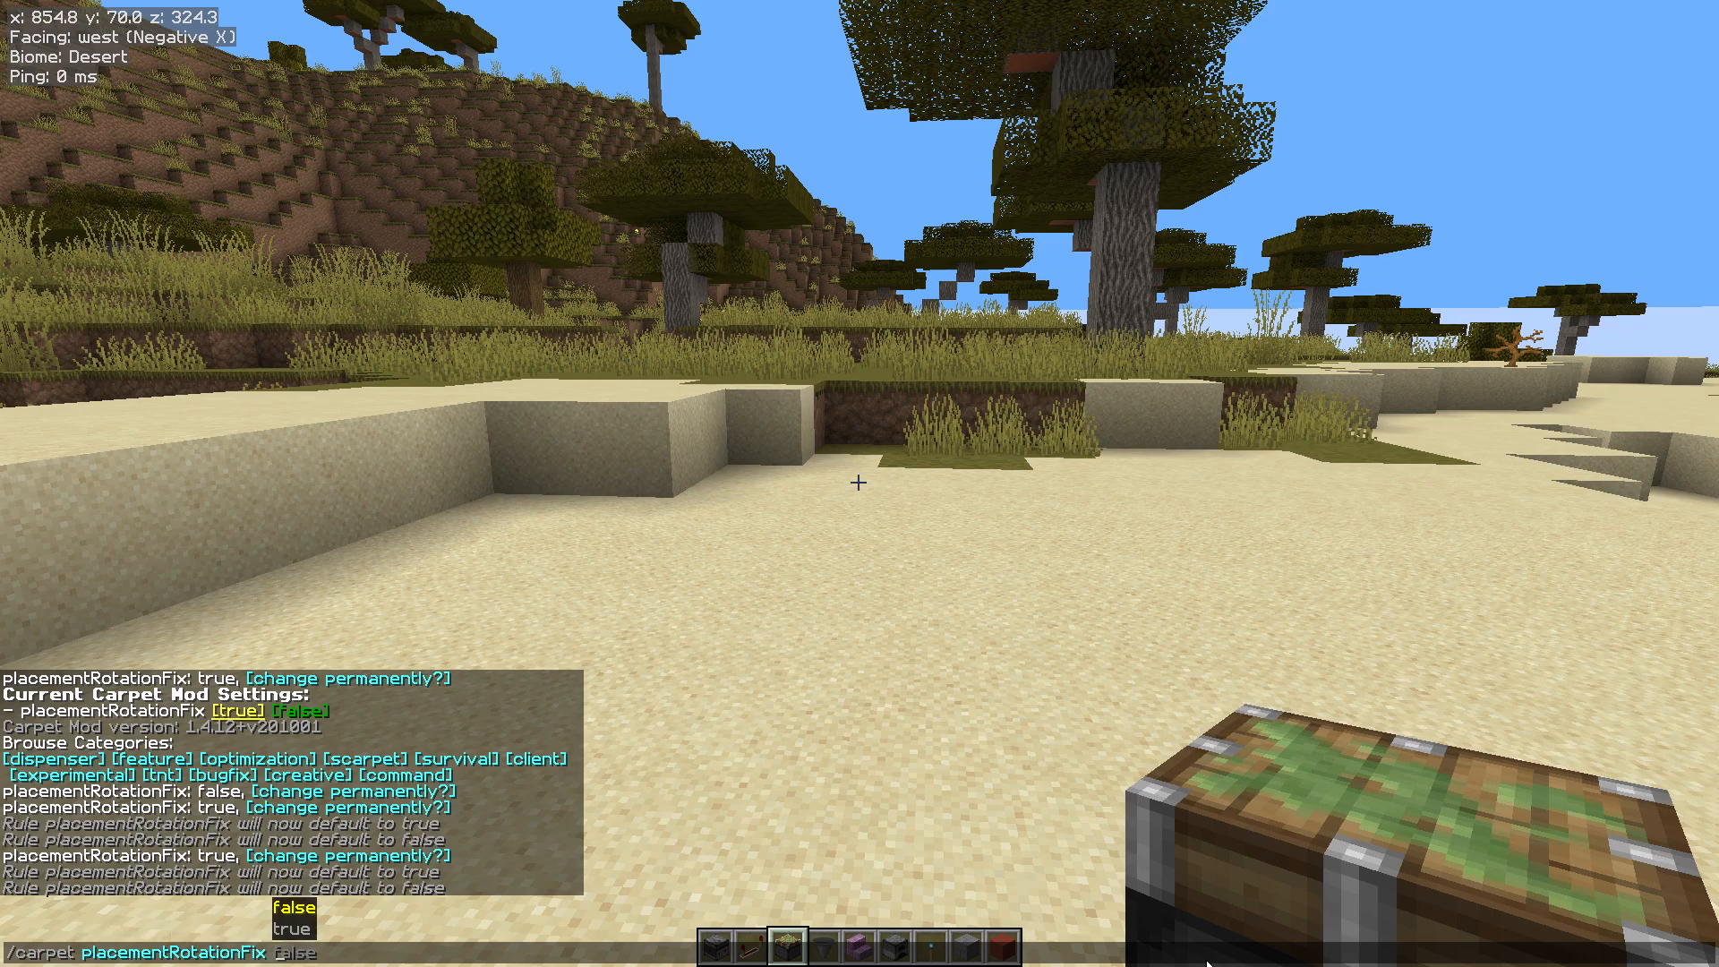
{"action": "key", "text": "Return"}
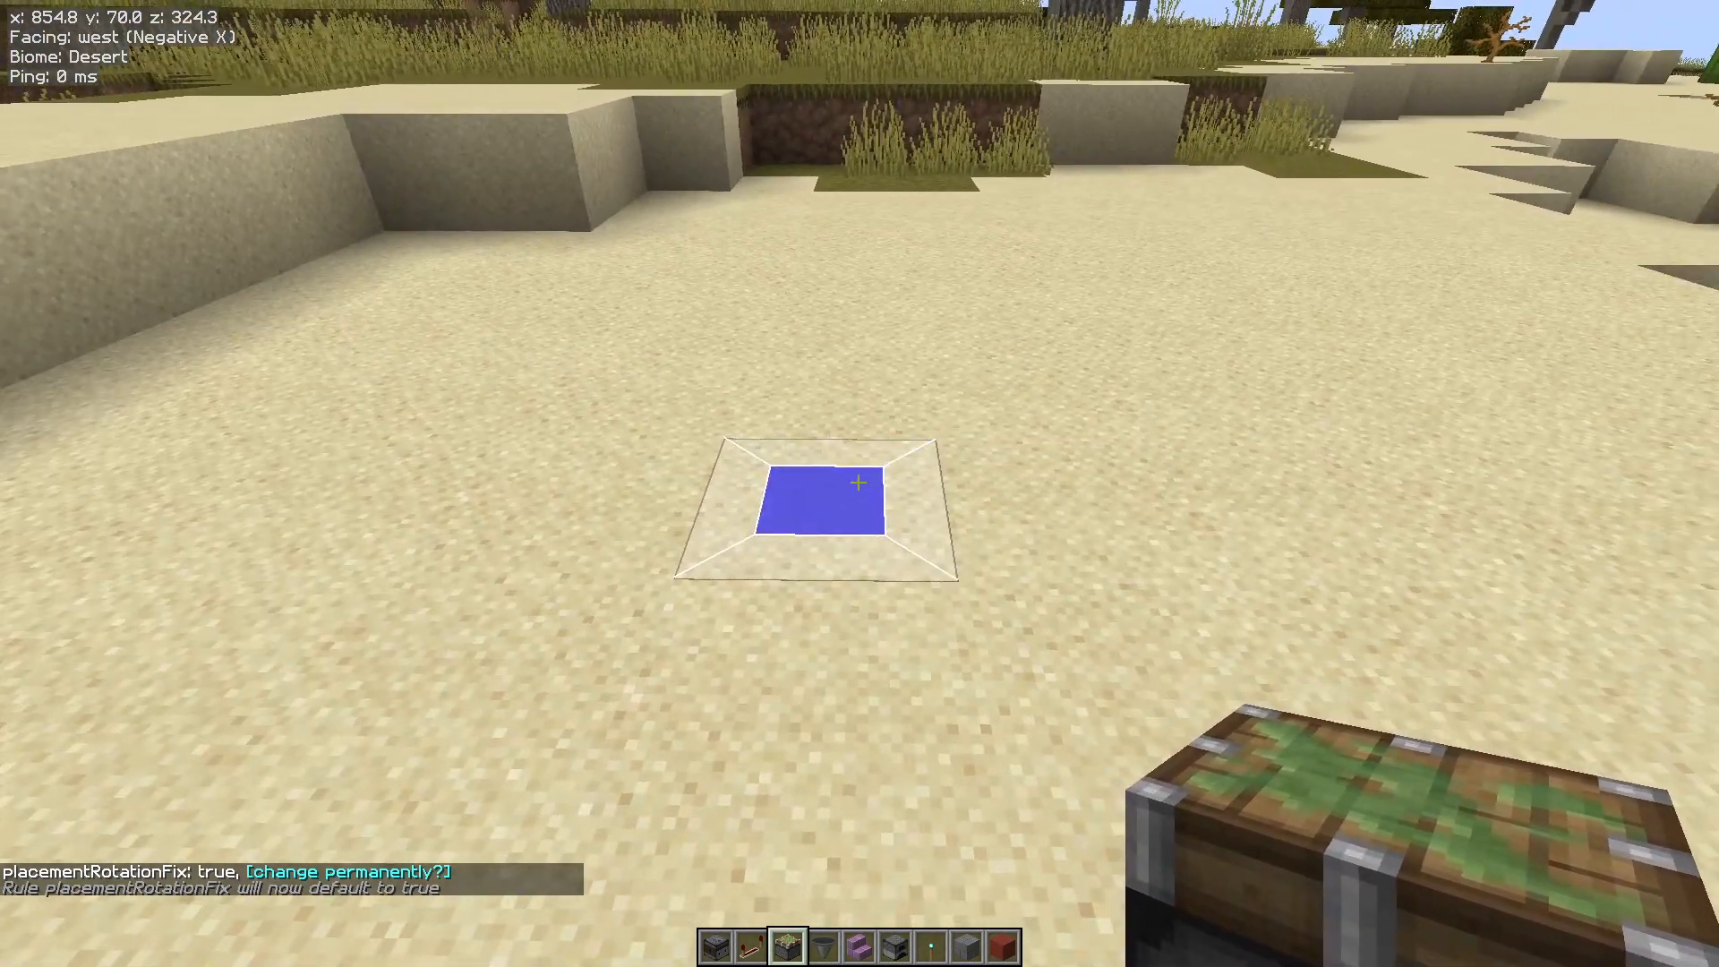
{"action": "mouse_move", "coordinate": [860, 484]}
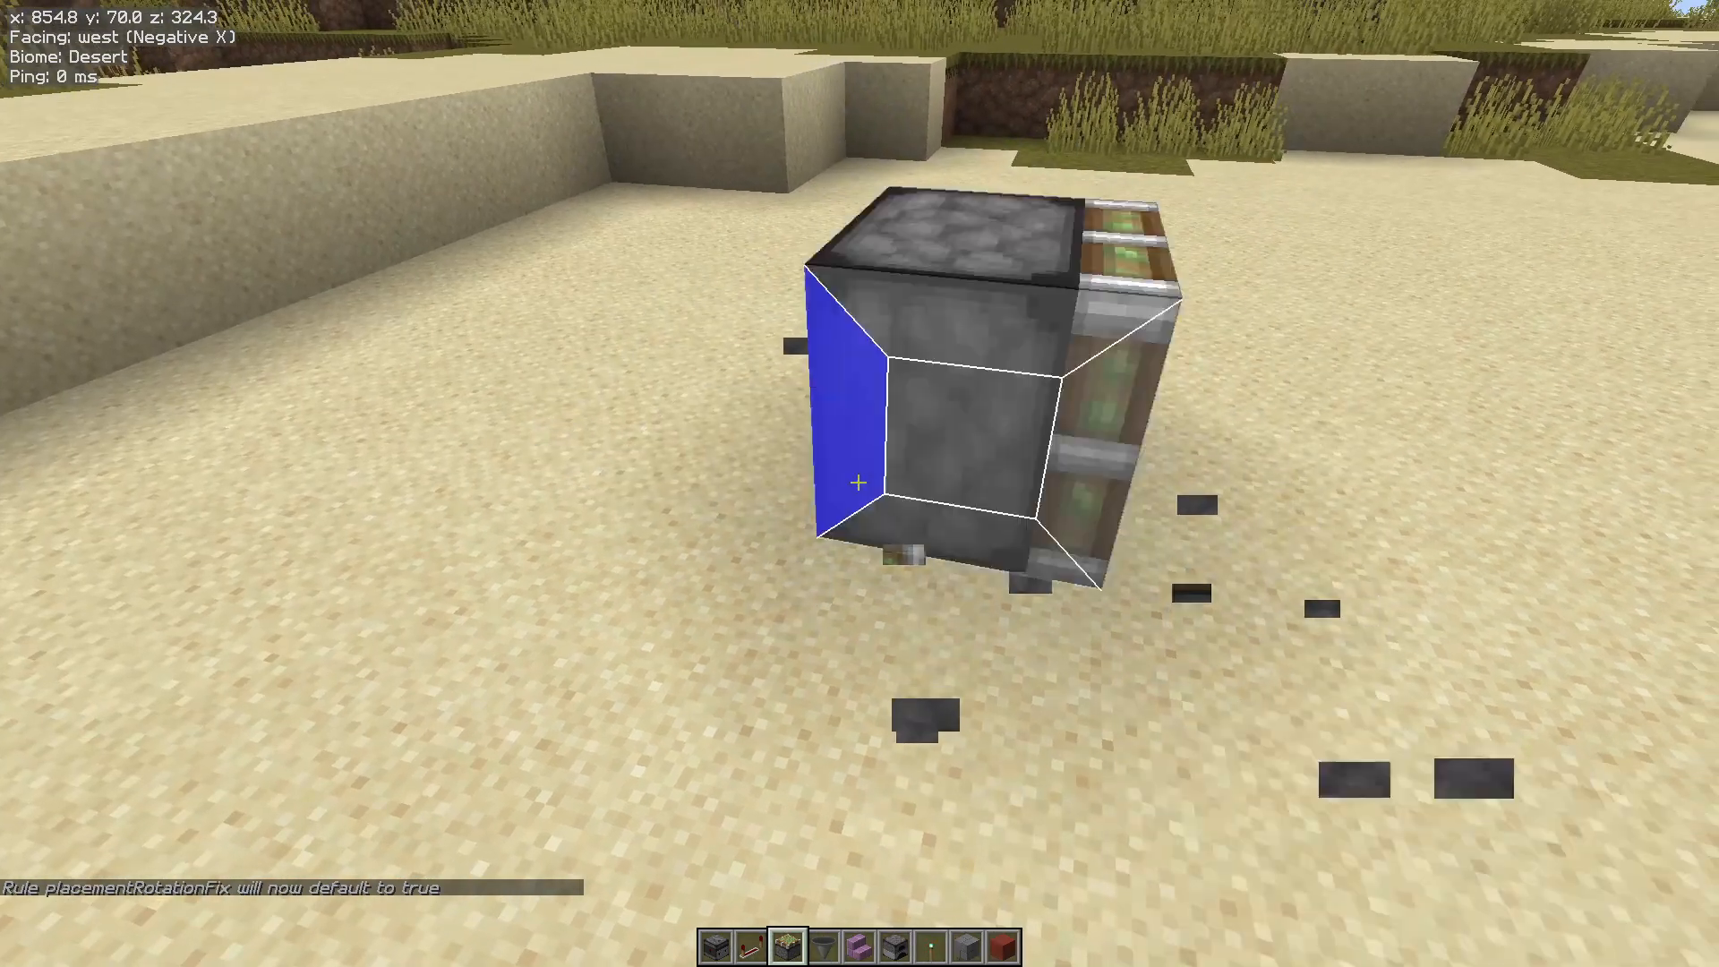
{"action": "mouse_move", "coordinate": [860, 484]}
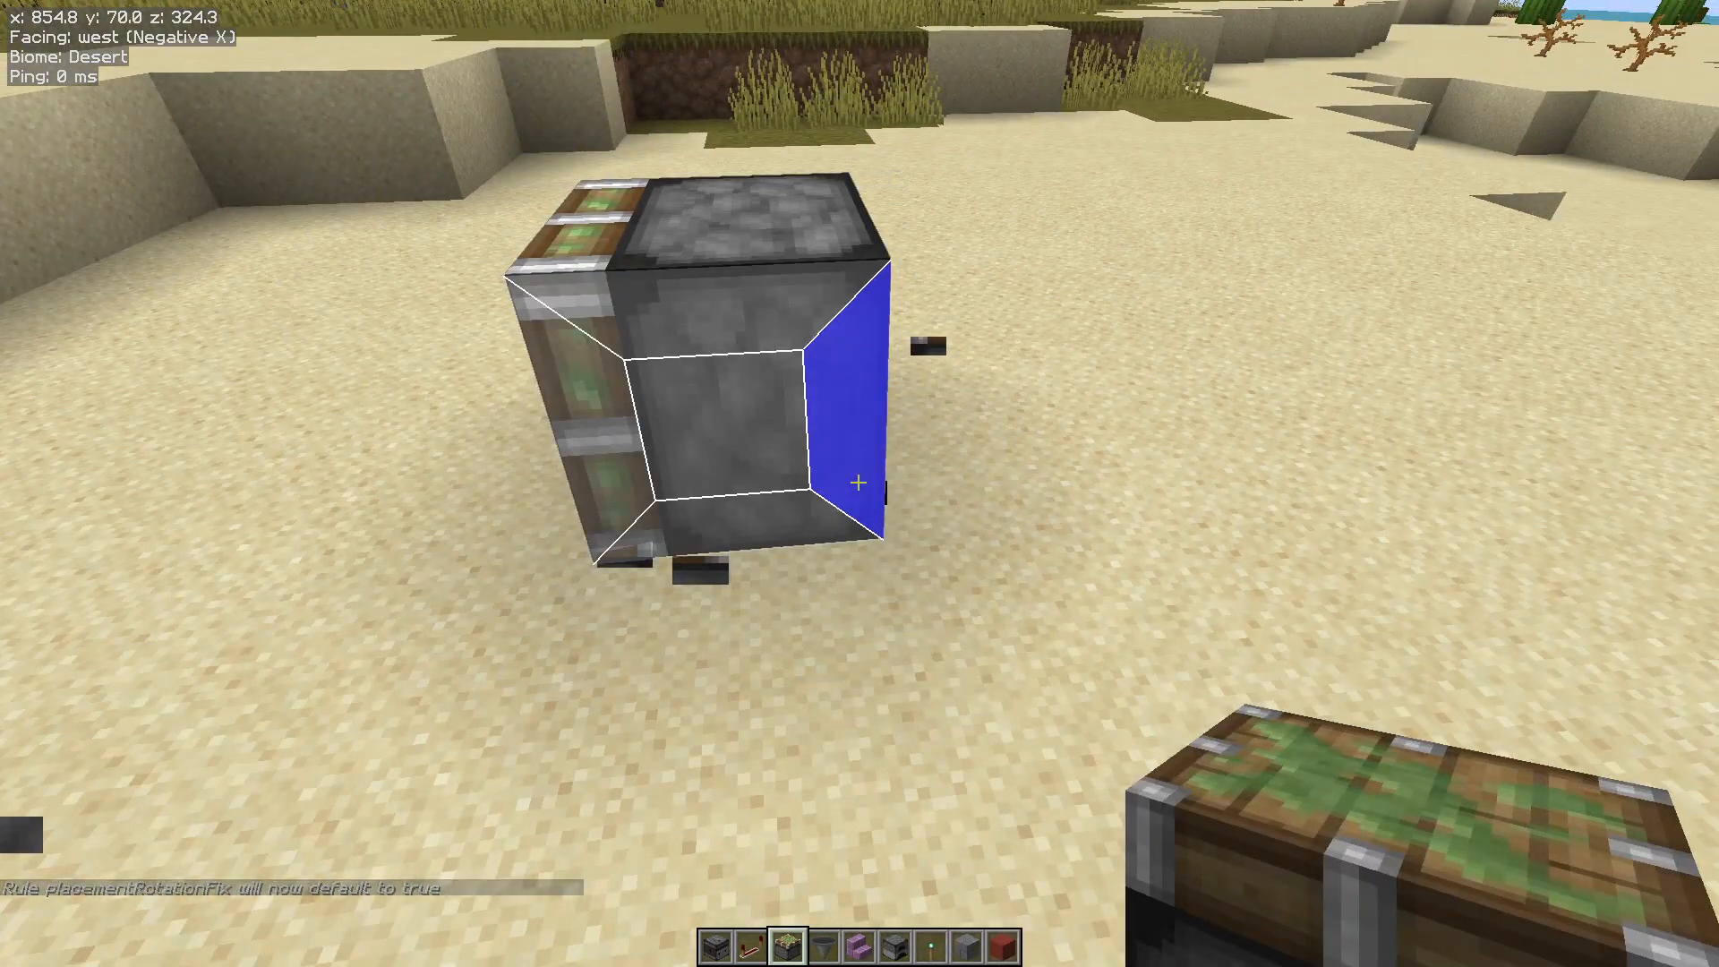